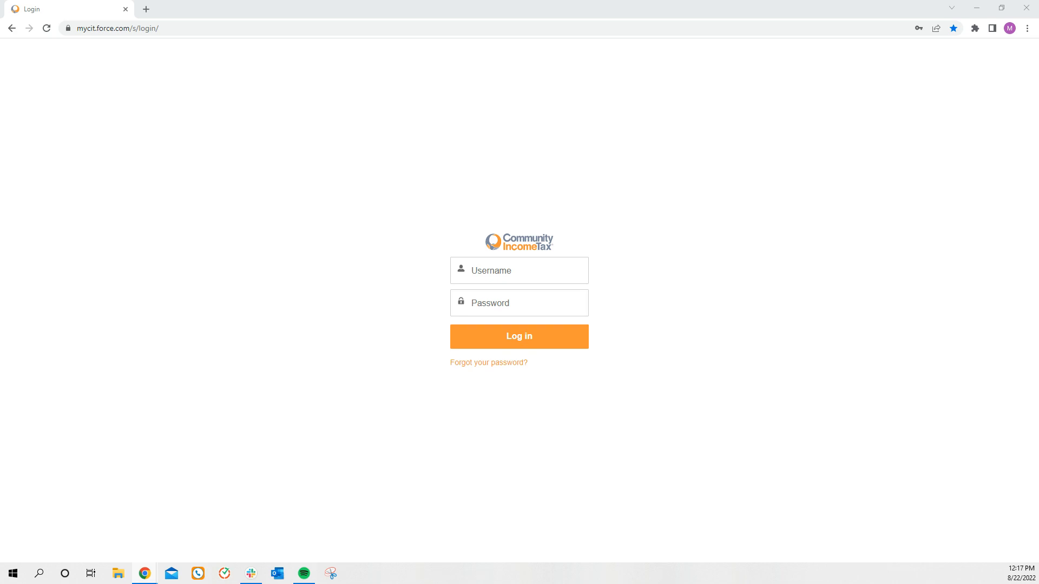
# Step: Log in with the entered credentials to reach the welcome home page and public calendar
pyautogui.click(518, 337)
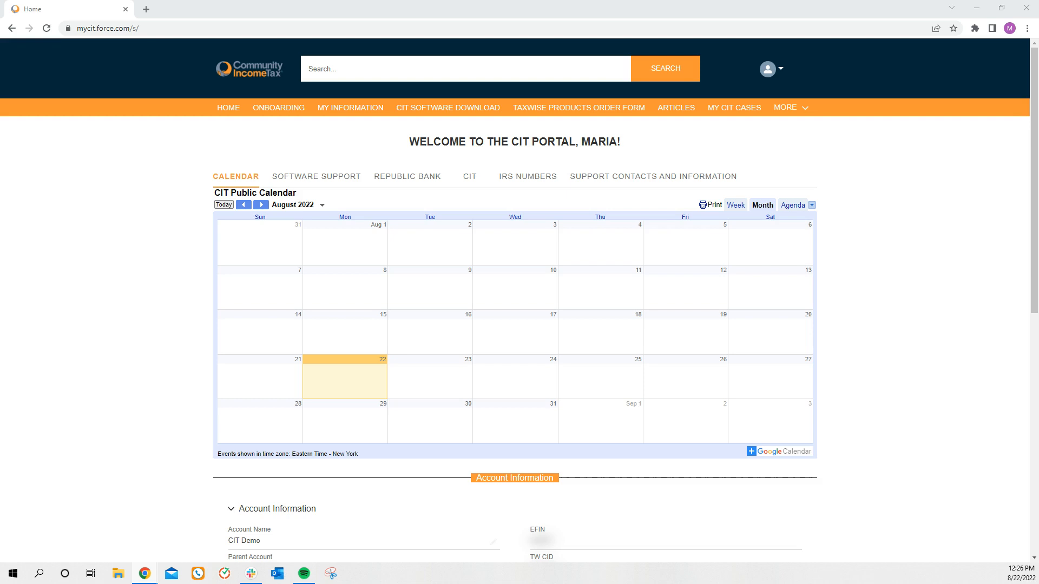
pyautogui.moveTo(648, 235)
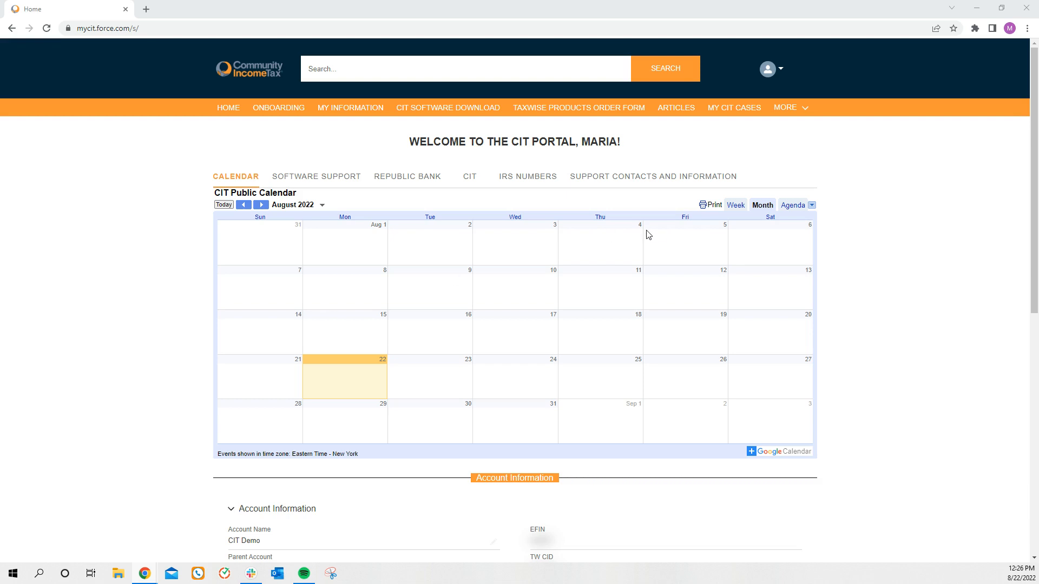
pyautogui.scroll(-3)
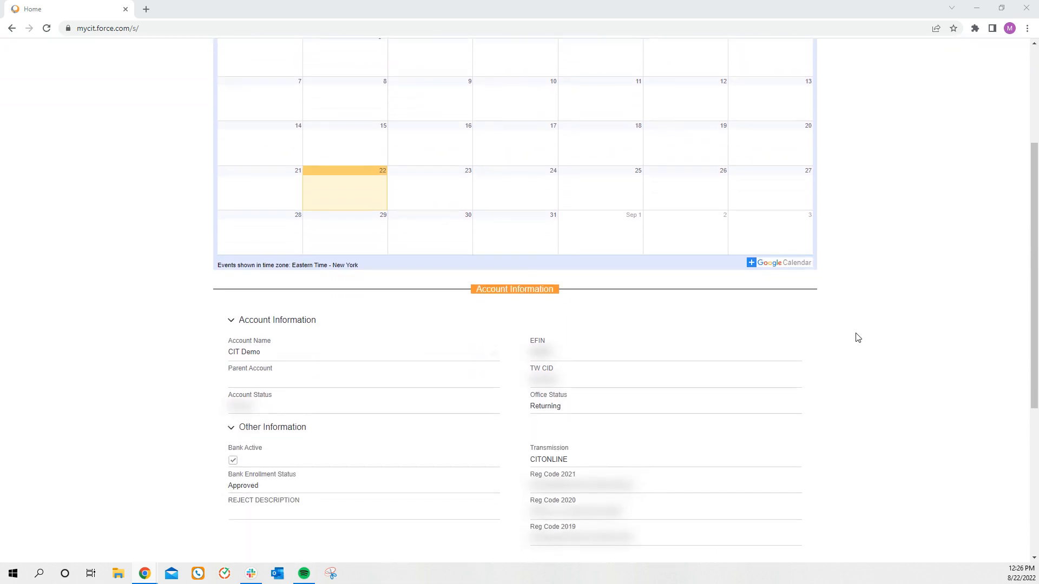
pyautogui.scroll(-3)
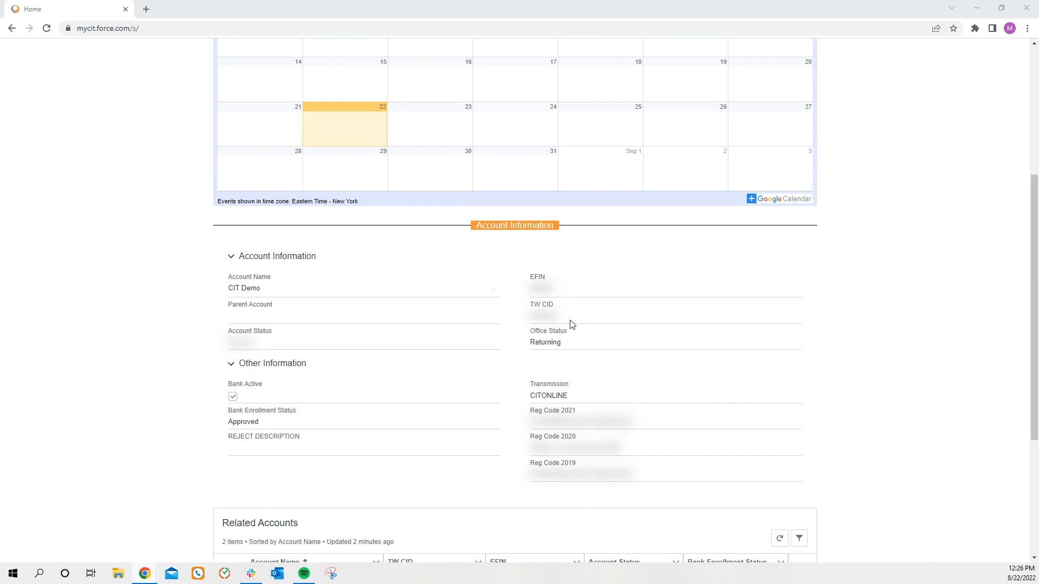
pyautogui.moveTo(550, 315)
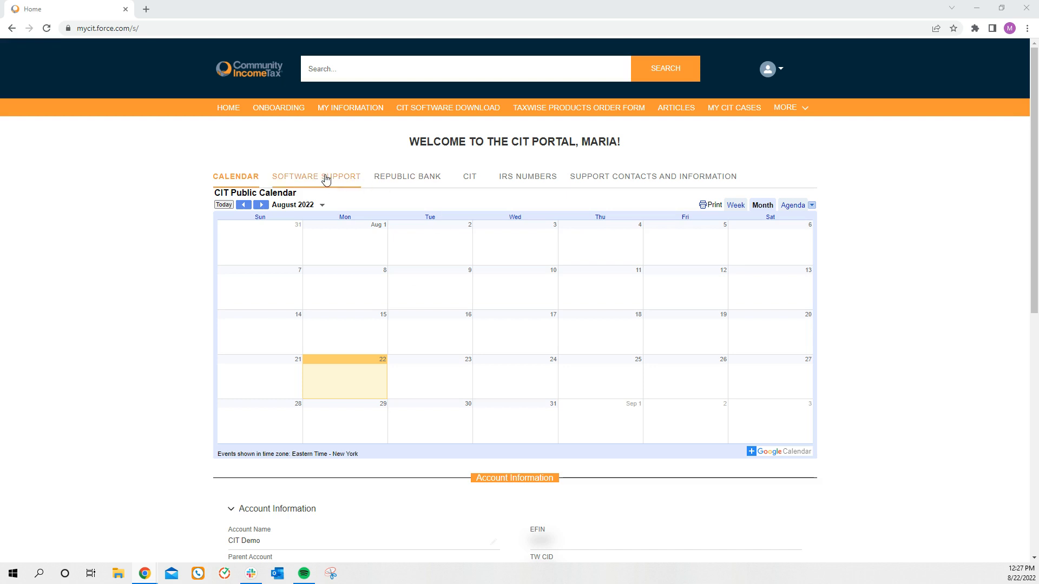
# Step: Review Taxwise software support, Republic Bank, CIT and IRS numbers, then Support Contacts and Information
pyautogui.click(315, 176)
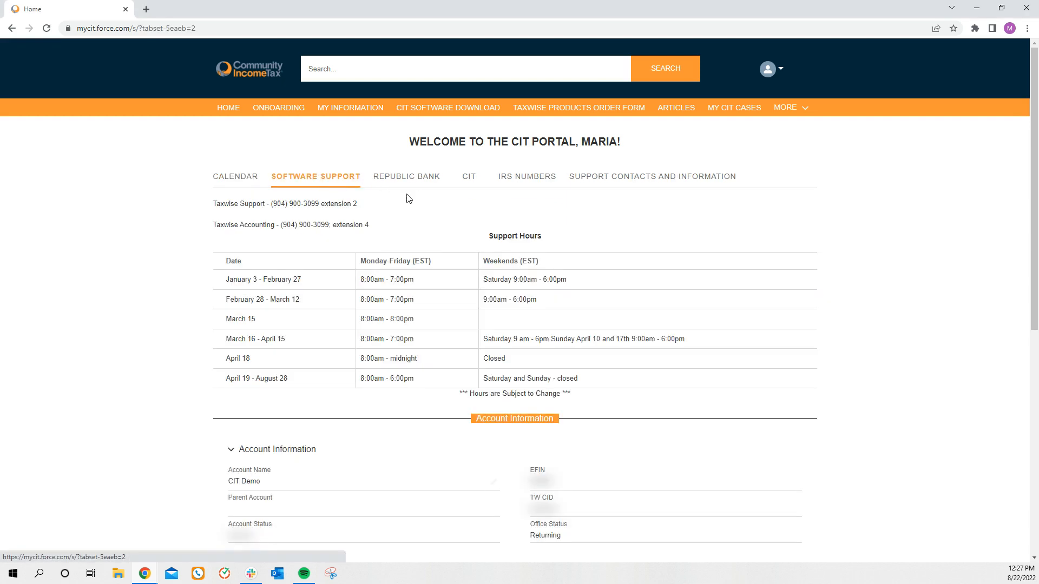
pyautogui.click(407, 176)
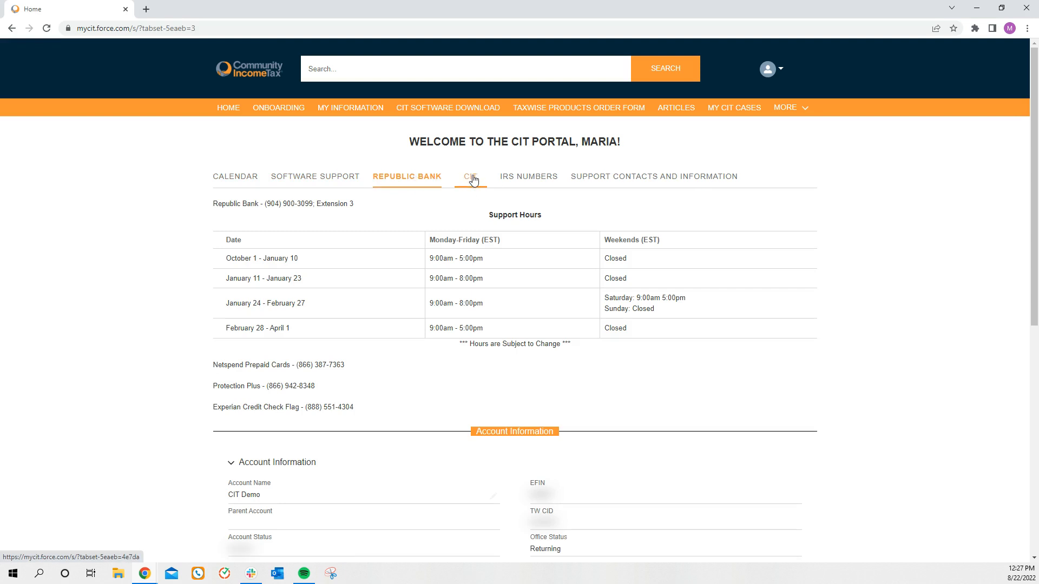
pyautogui.click(469, 176)
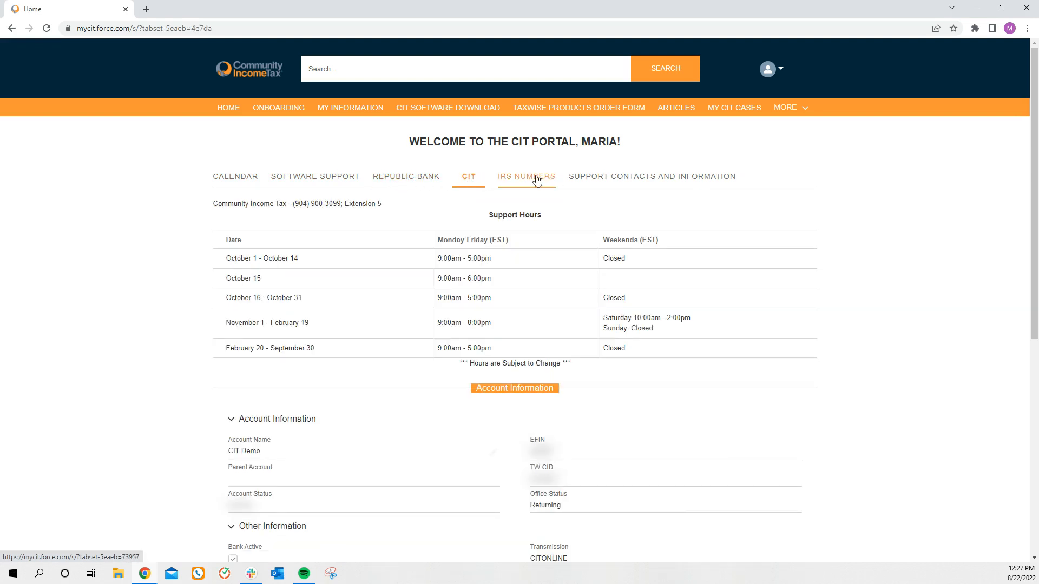
pyautogui.click(526, 177)
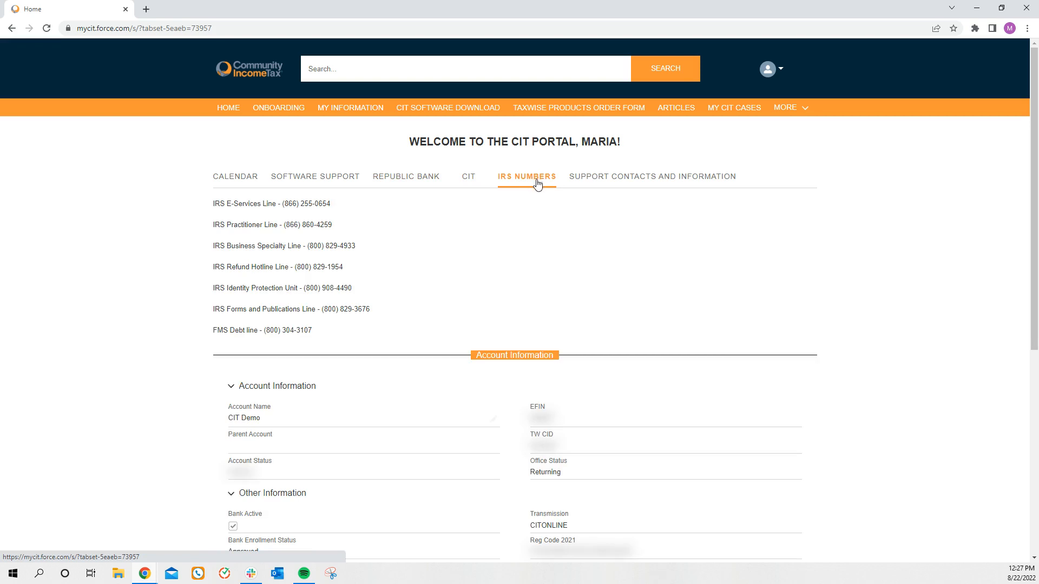
pyautogui.click(652, 177)
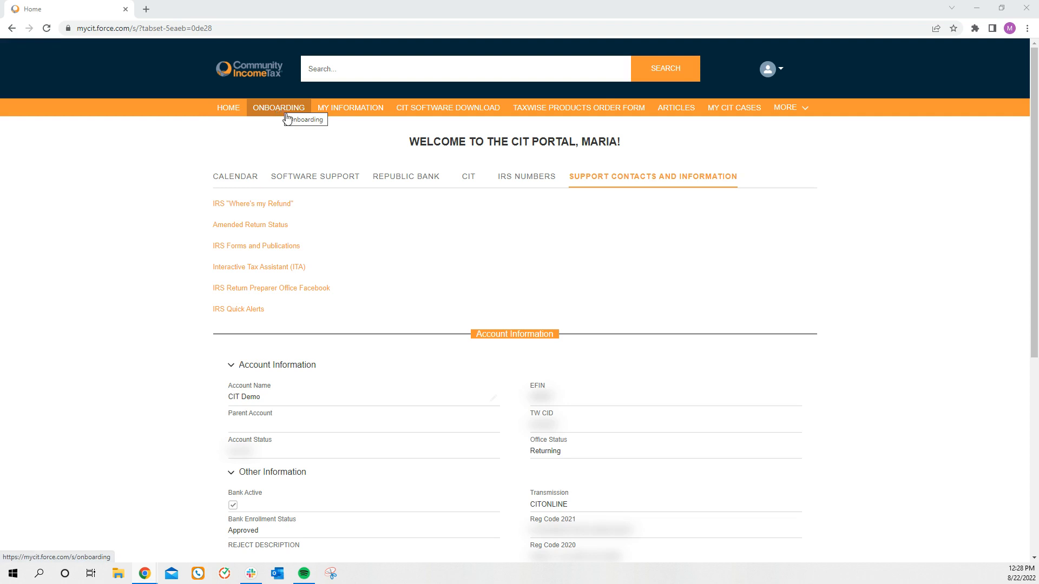
pyautogui.moveTo(371, 126)
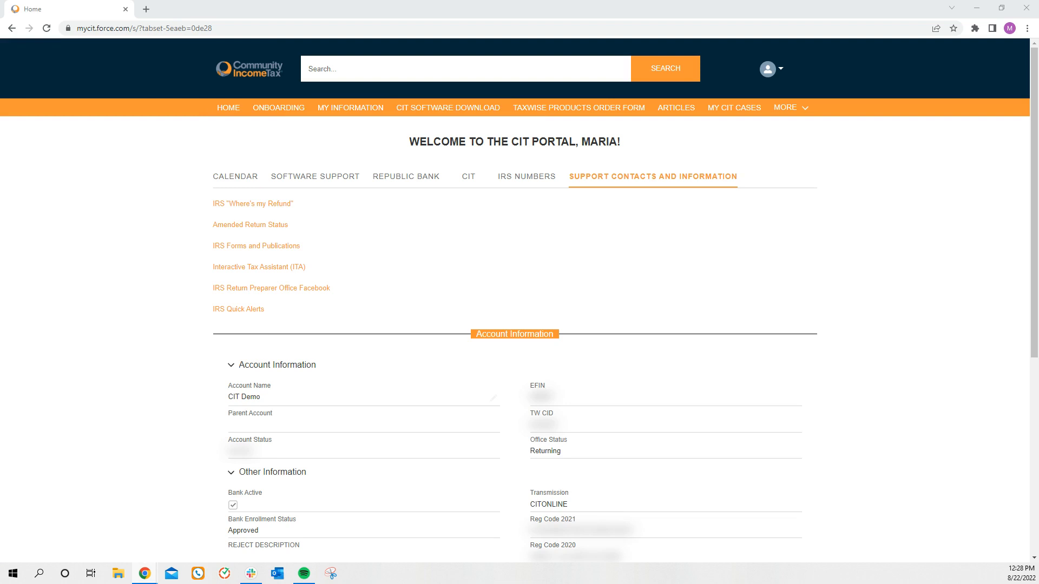
pyautogui.moveTo(577, 107)
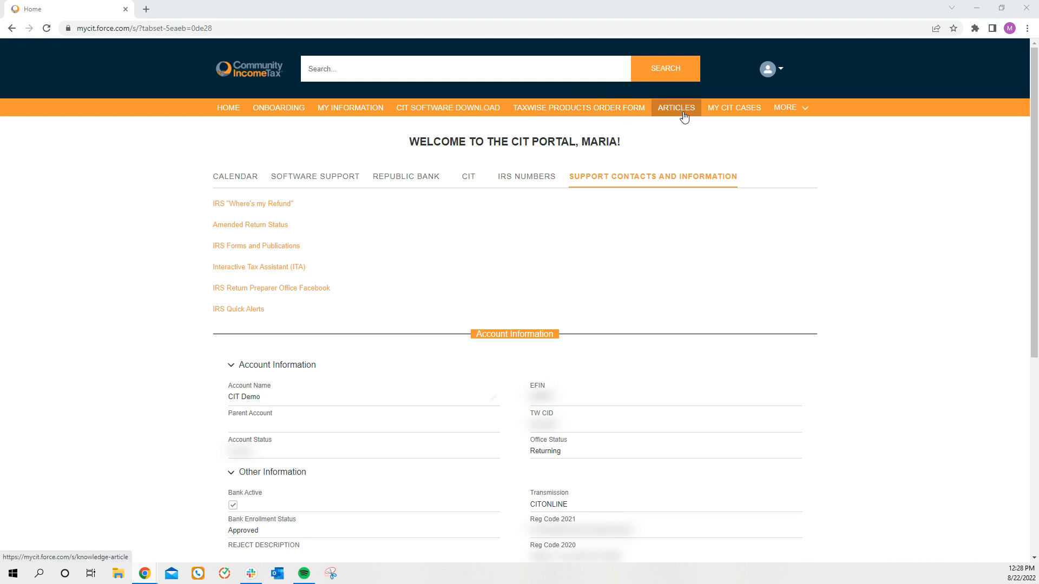
pyautogui.moveTo(676, 107)
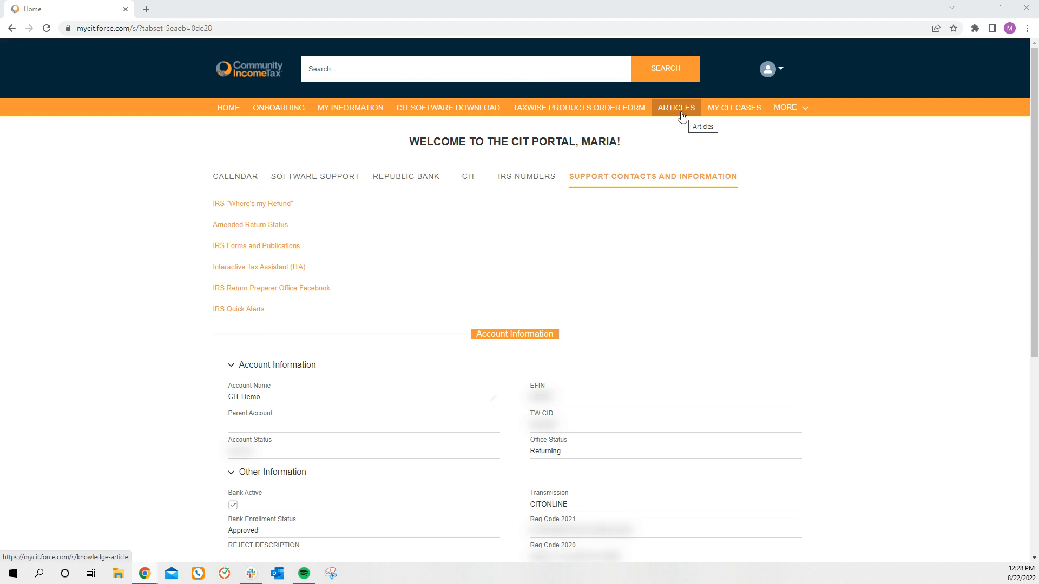
pyautogui.moveTo(733, 107)
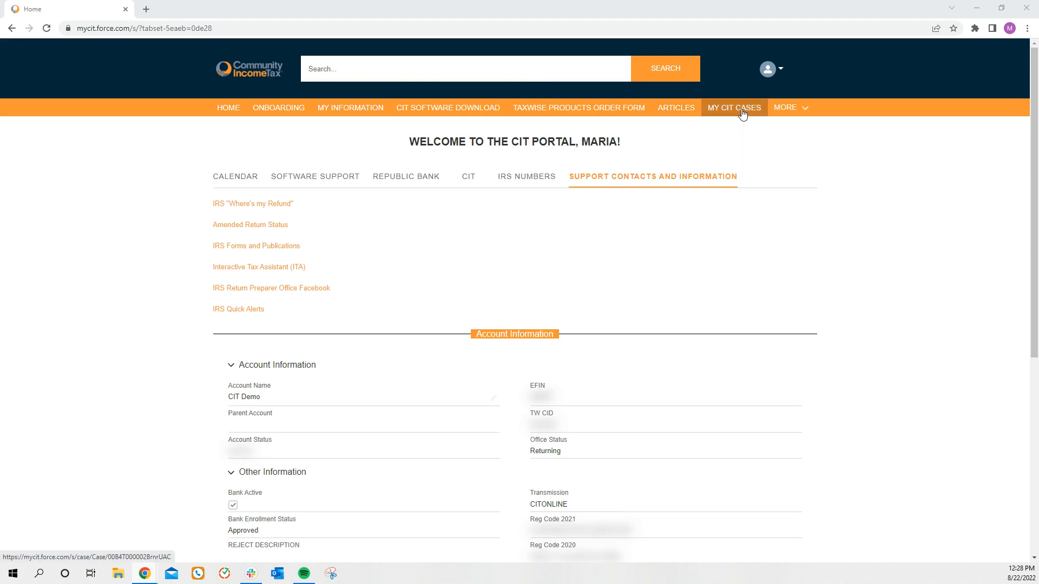
pyautogui.moveTo(732, 112)
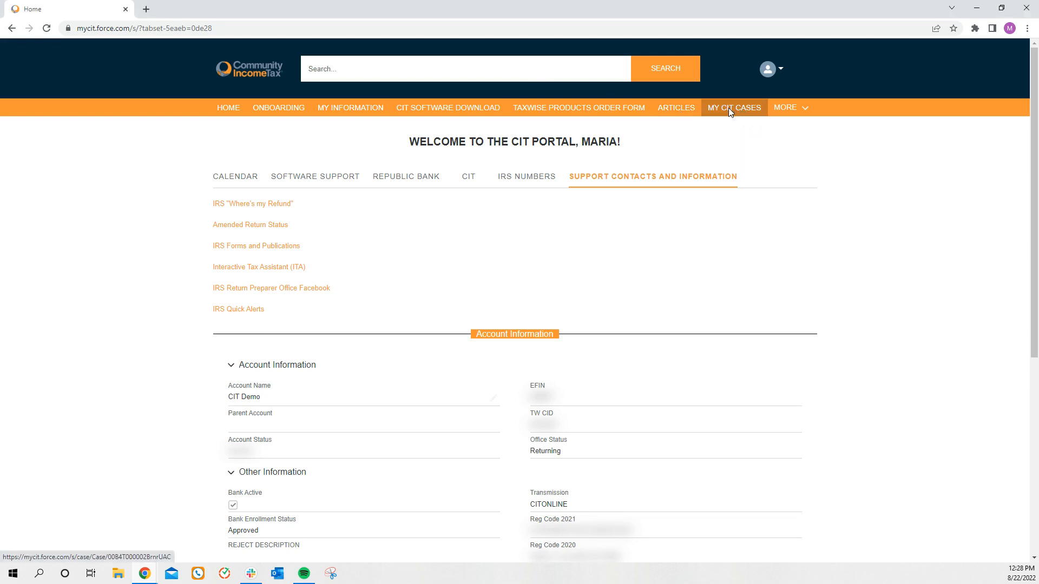
# Step: Go to My CIT Cases to show the customer support form with zero cases listed
pyautogui.click(734, 107)
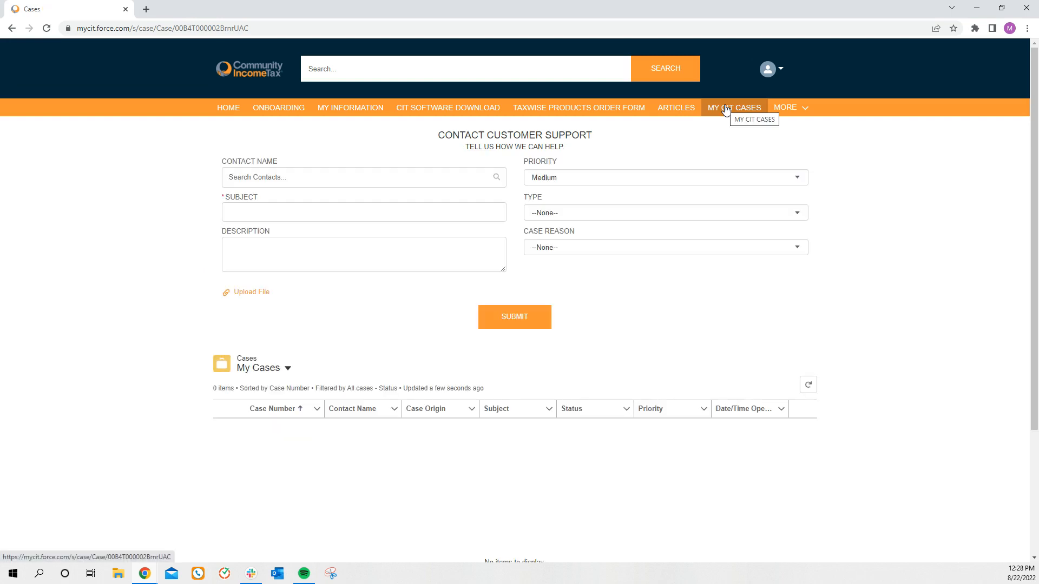
pyautogui.moveTo(715, 116)
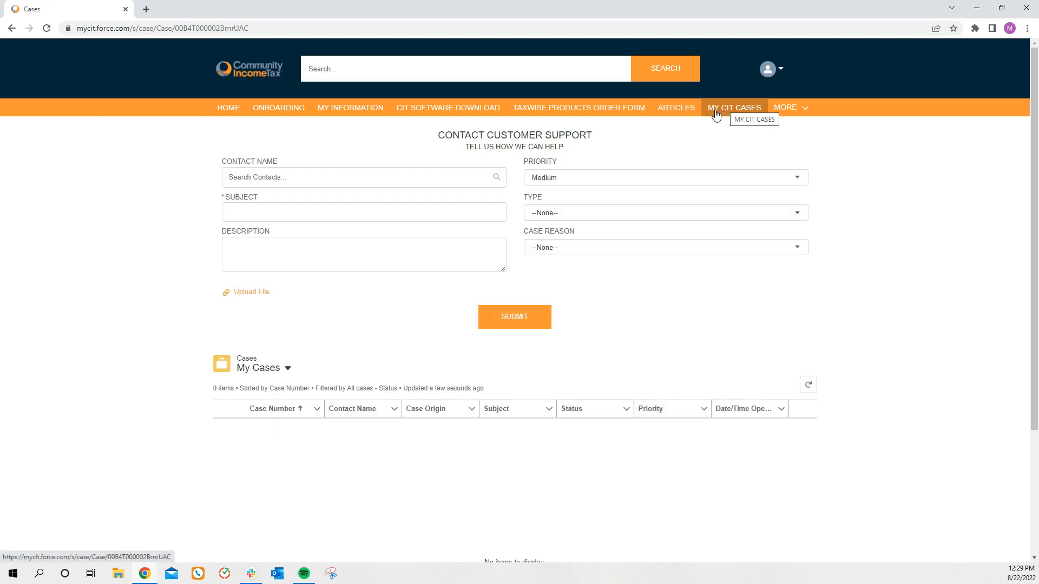